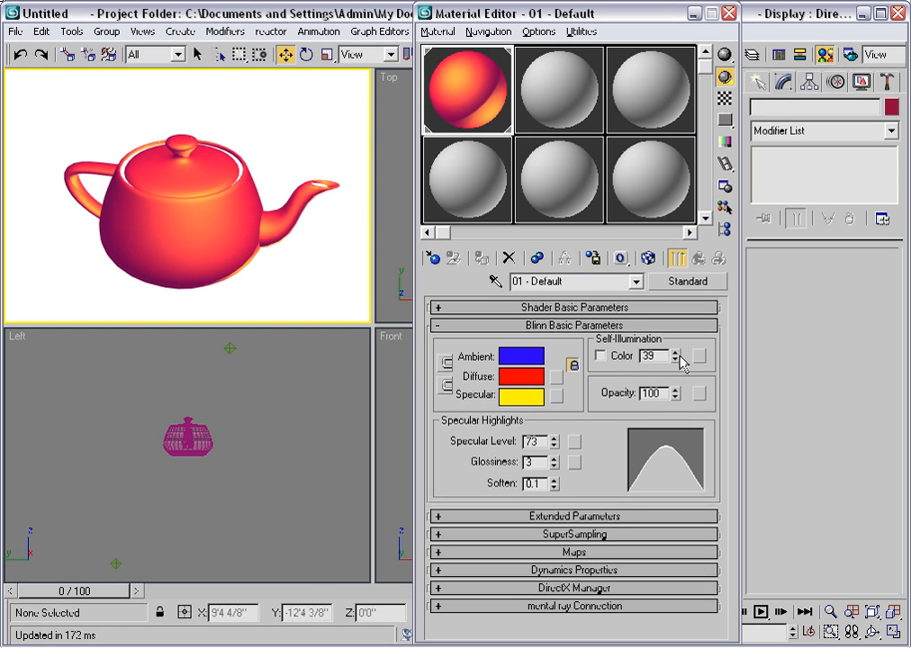
Raise the teapot material's Self-Illumination value with two spinner clicks
left_click(677, 353)
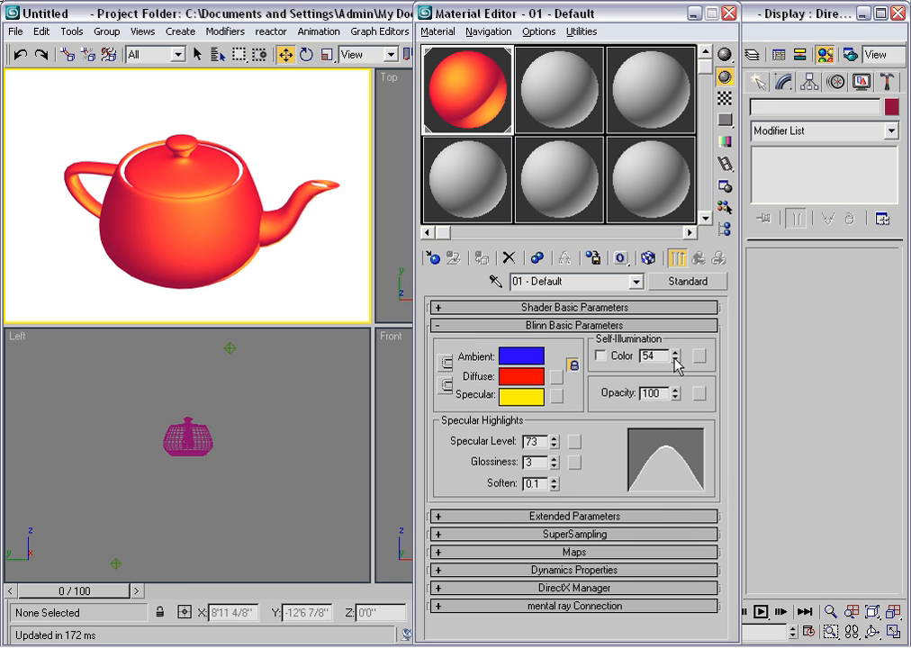
left_click(674, 352)
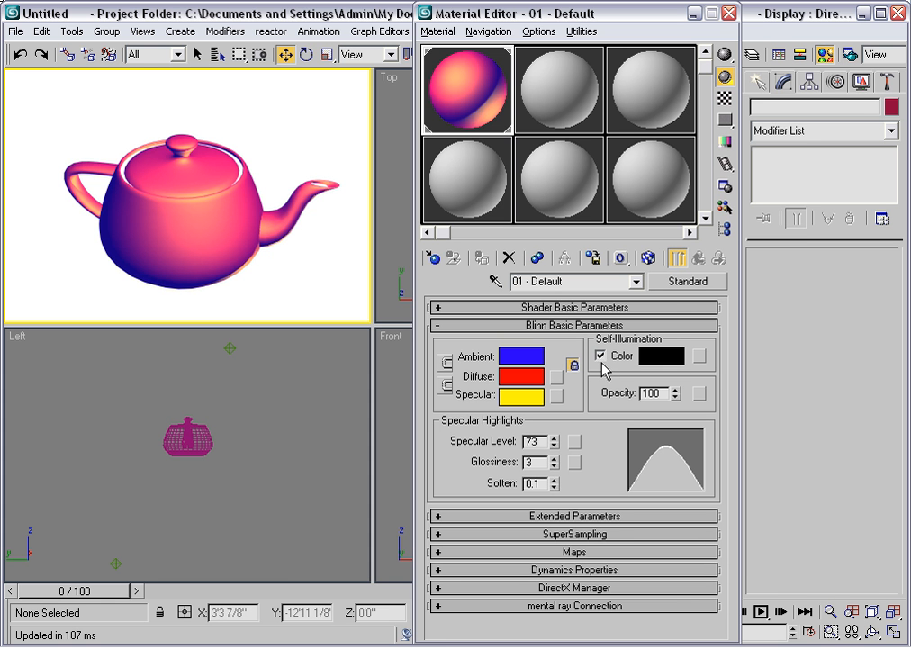
mouse_move(653, 380)
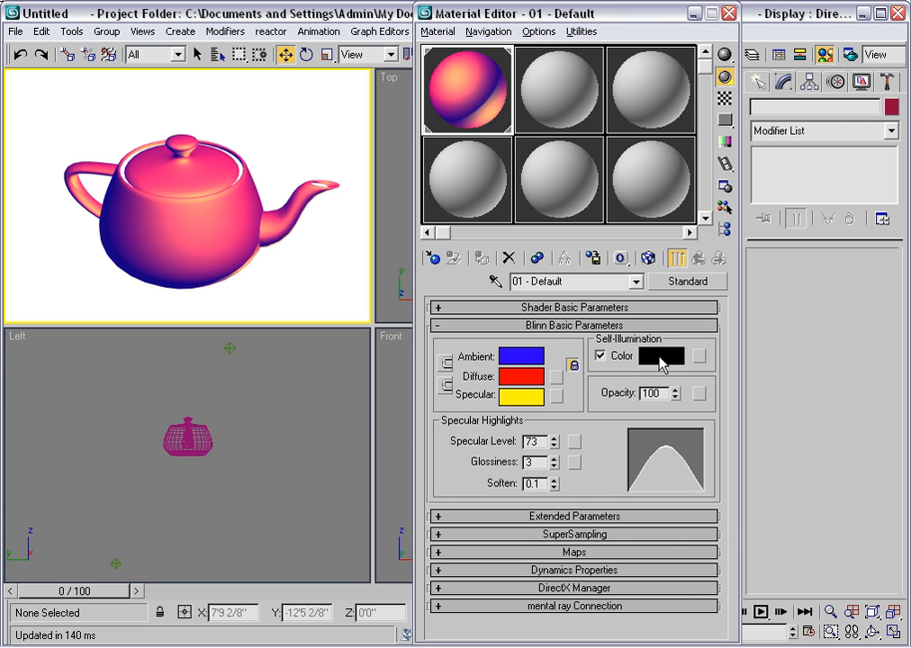
Open the Color Selector for the teapot material's self-illumination colour
left_click(661, 355)
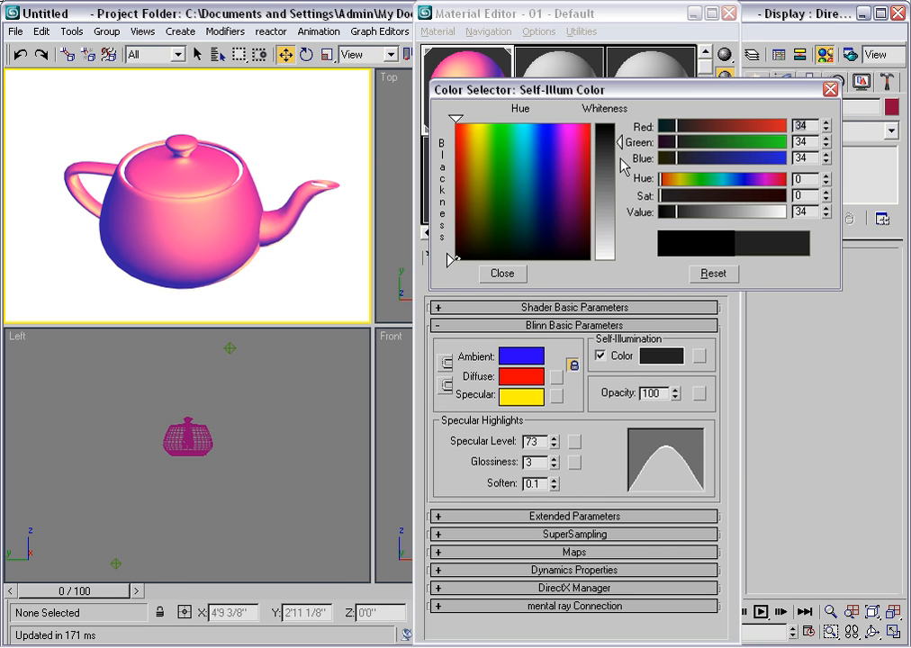
mouse_move(505, 188)
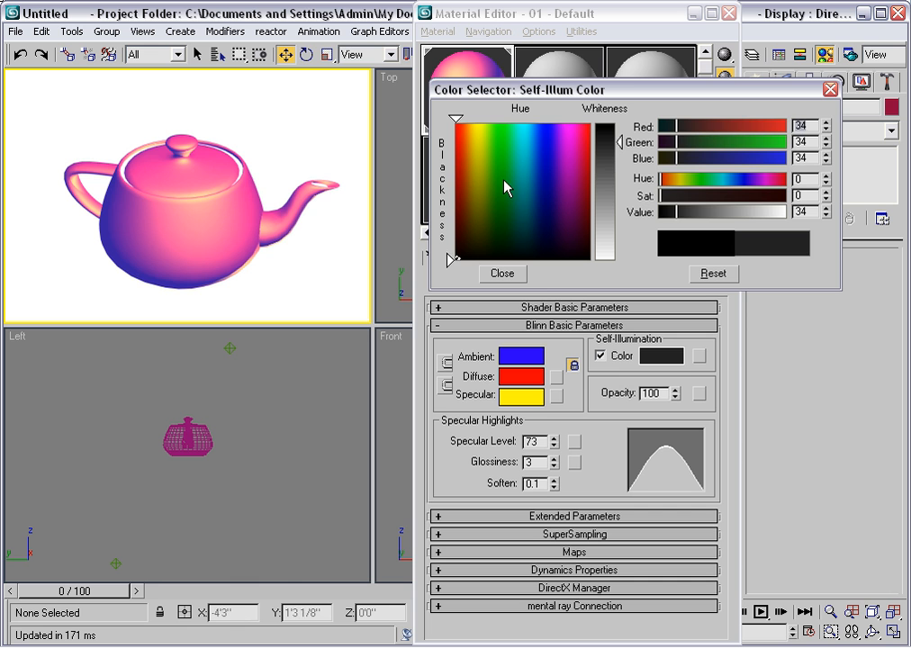
Pick a dark green self-illumination colour and close the Color Selector
left_click(503, 216)
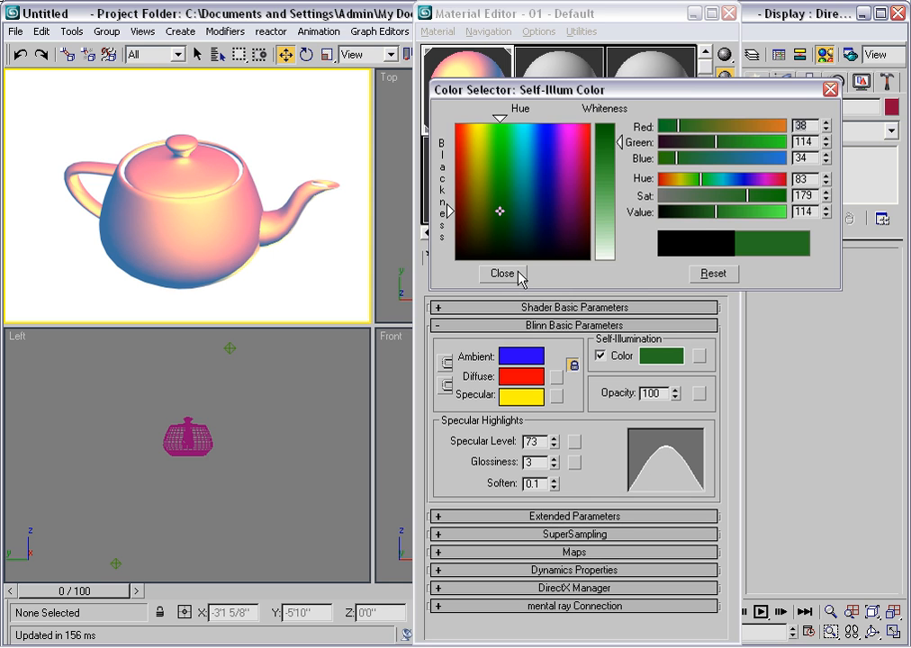
left_click(502, 273)
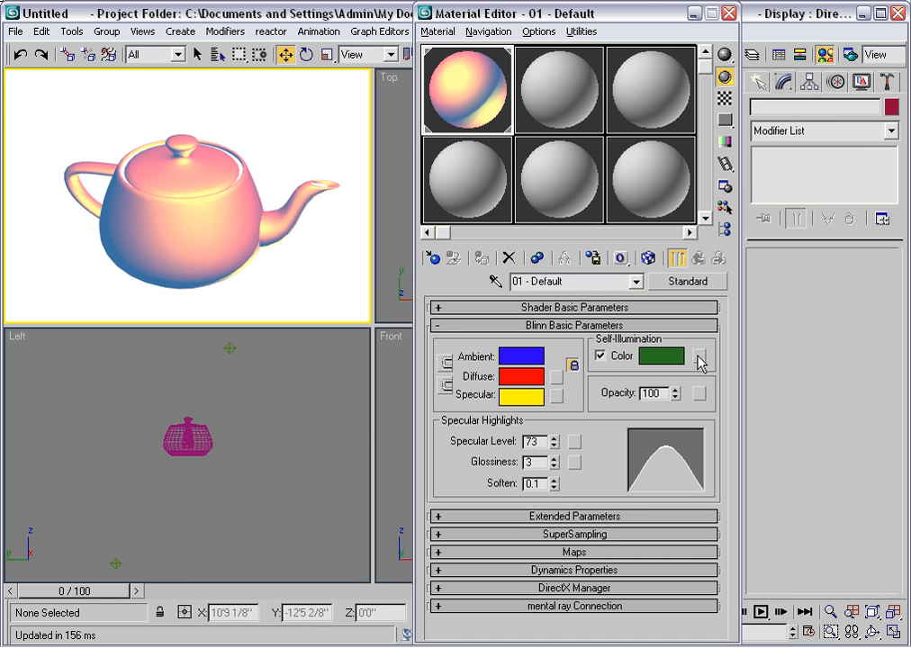
mouse_move(700, 360)
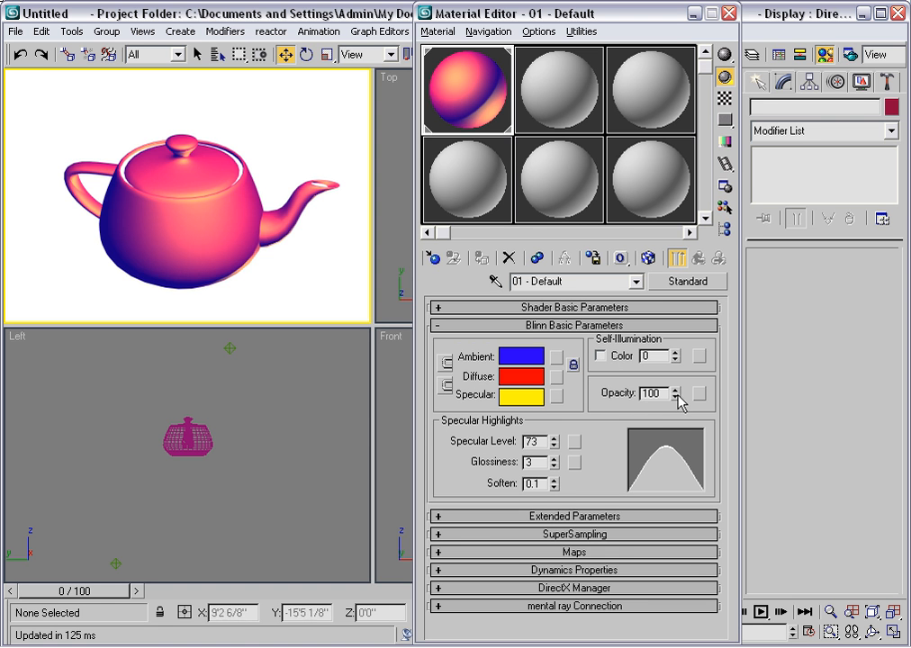
Lower the teapot material's Opacity spinner from 100 to 0
left_click(678, 397)
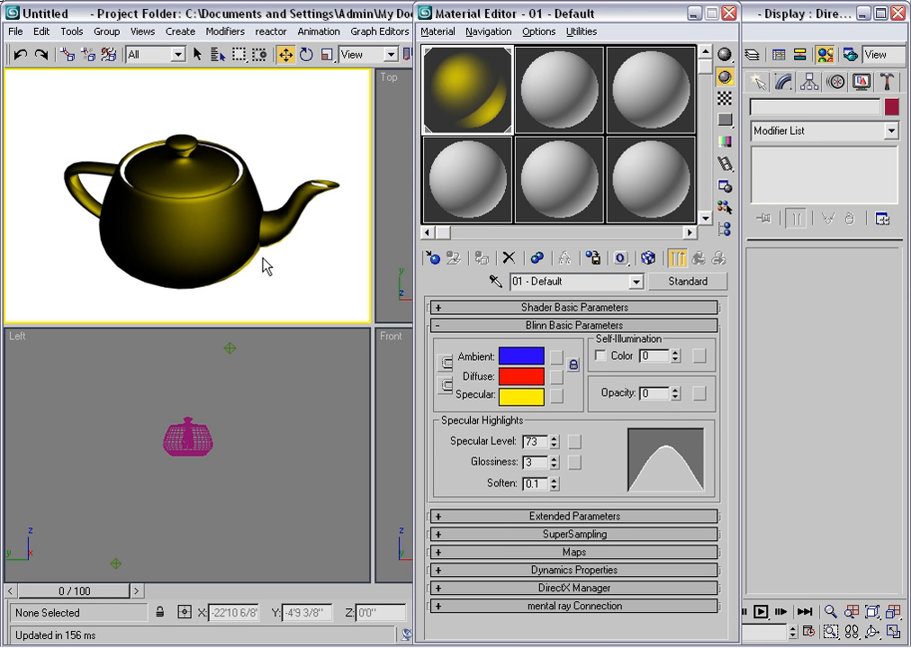
mouse_move(189, 222)
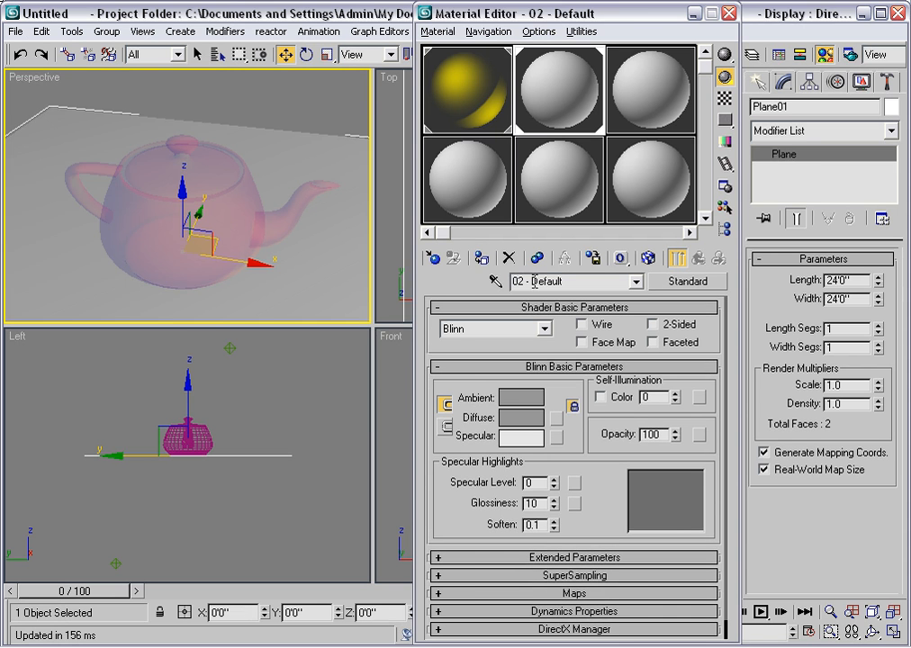
mouse_move(15, 81)
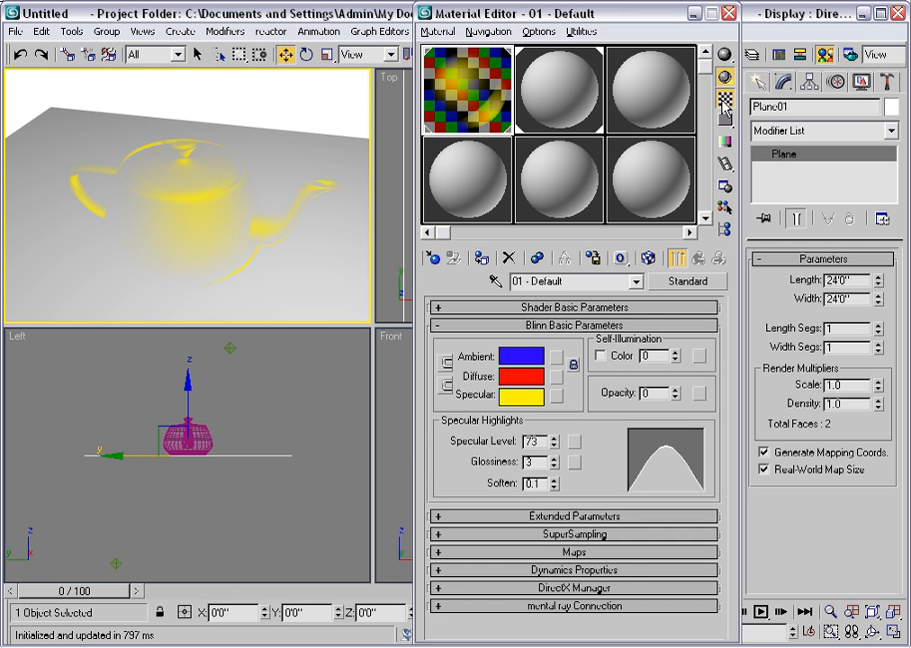
Turn on the checkered sample background and set the material's opacity to 15
left_click(466, 89)
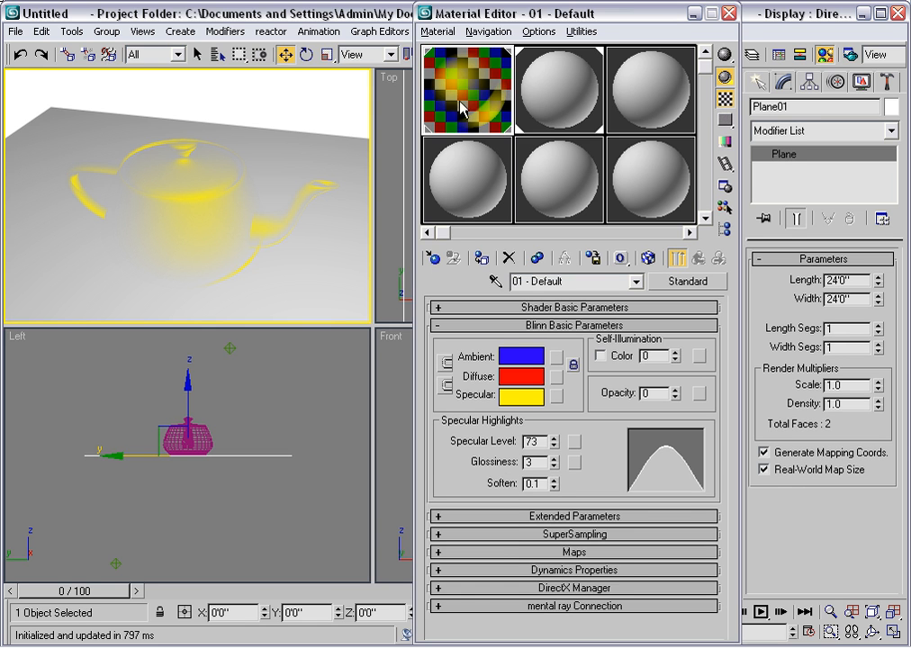
mouse_move(463, 129)
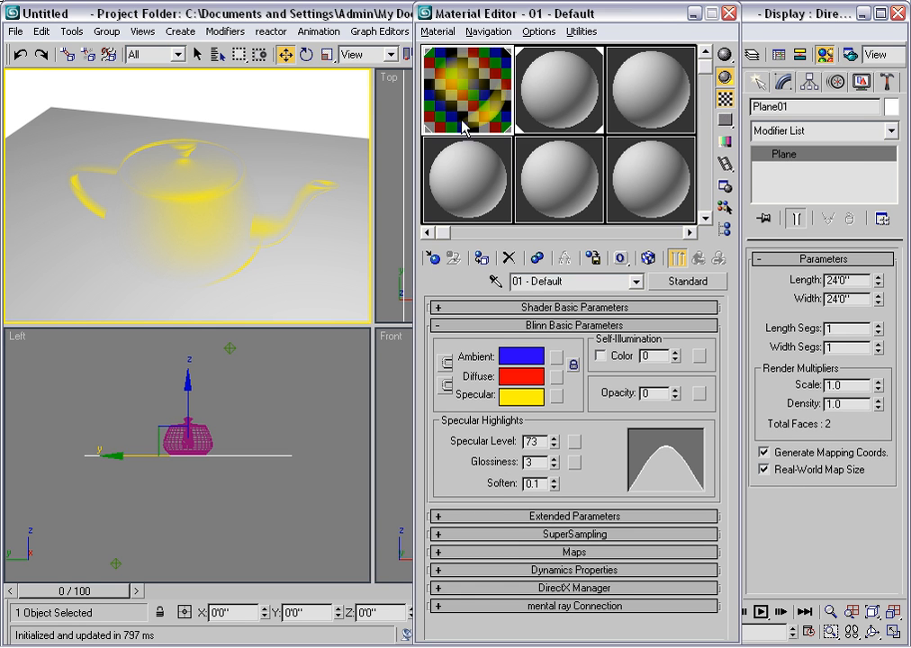
mouse_move(493, 119)
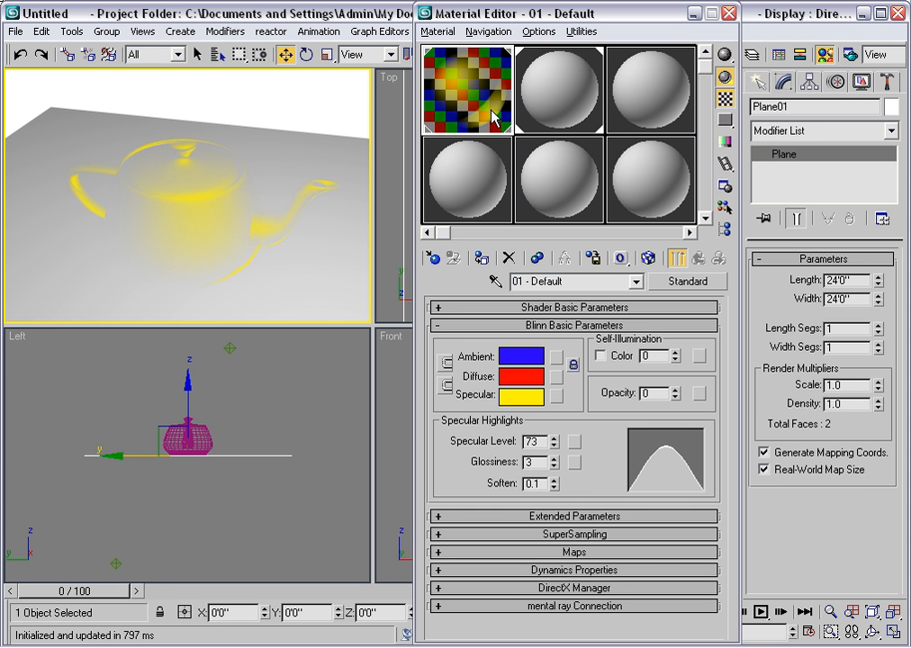
mouse_move(510, 165)
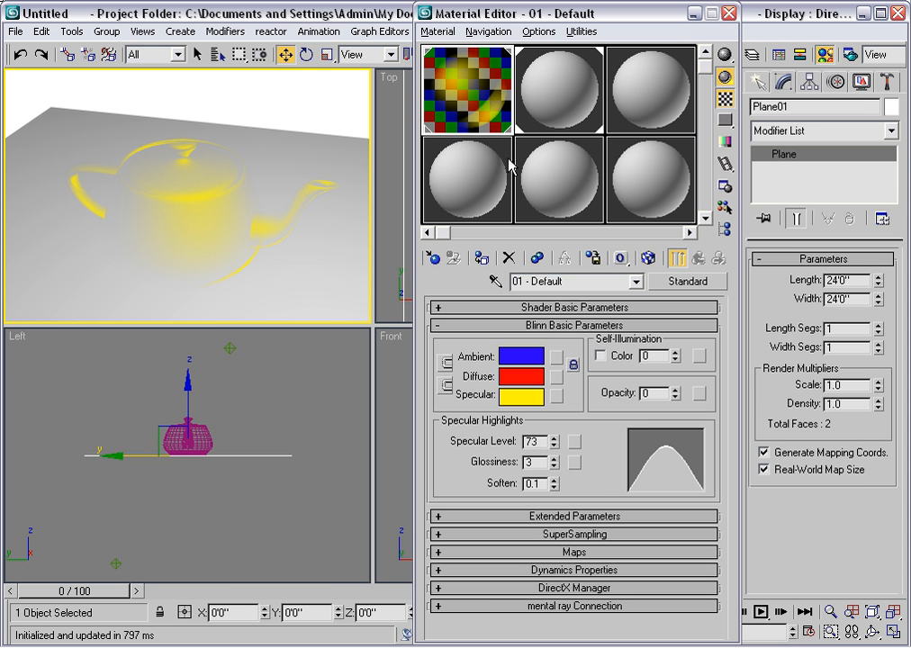
mouse_move(649, 407)
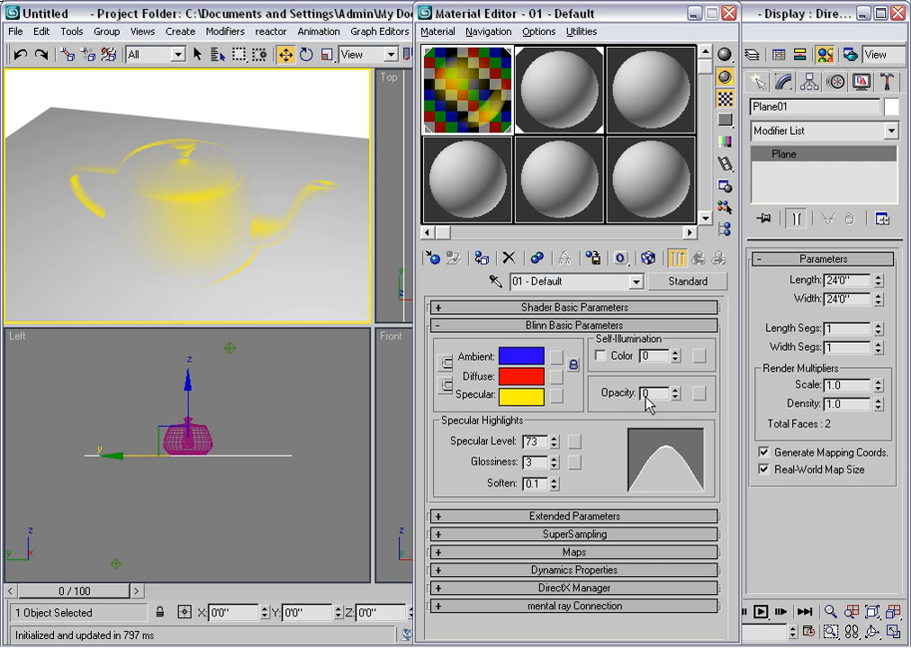
mouse_move(649, 407)
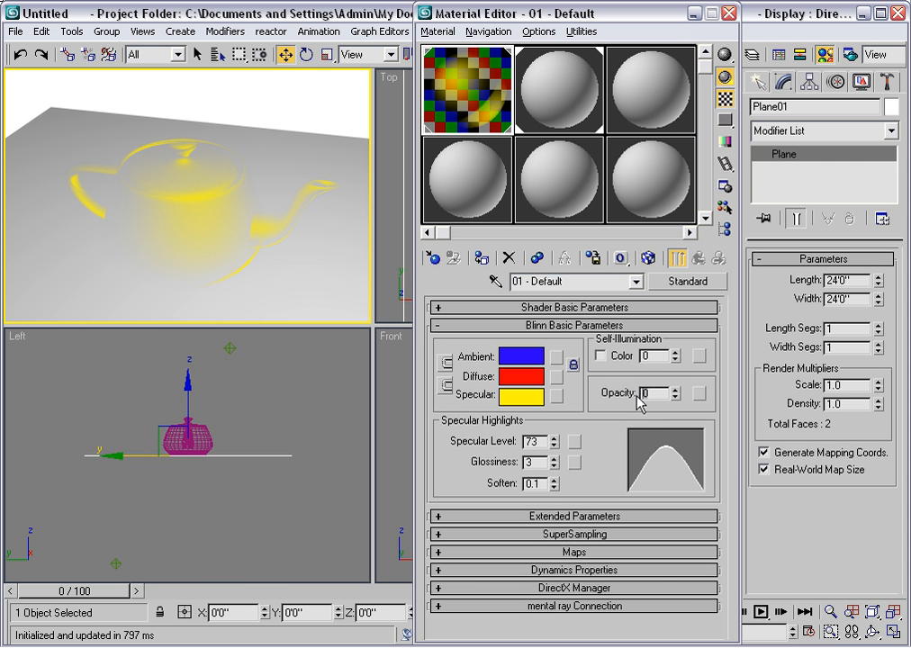
left_click(659, 388)
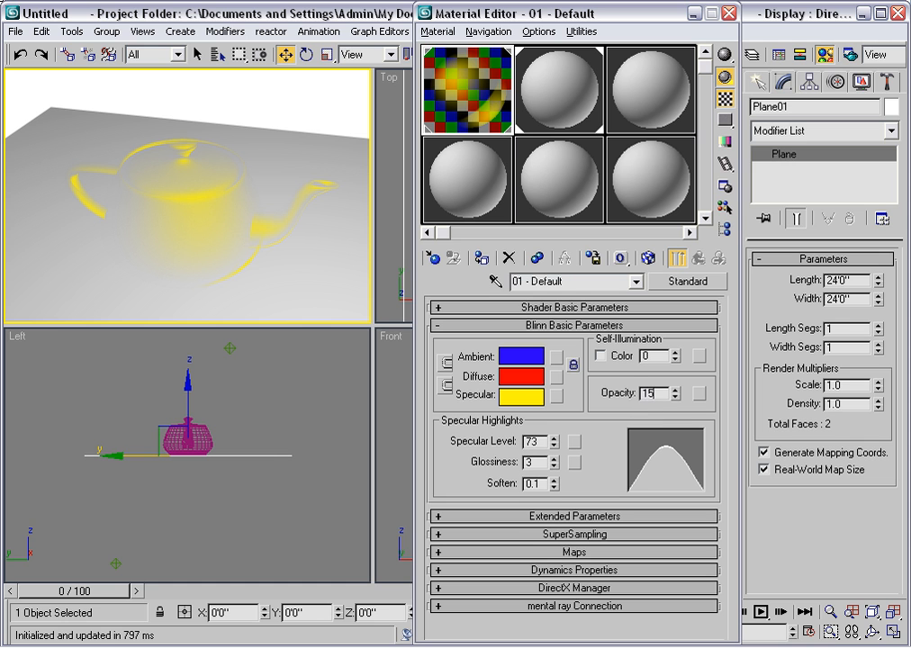